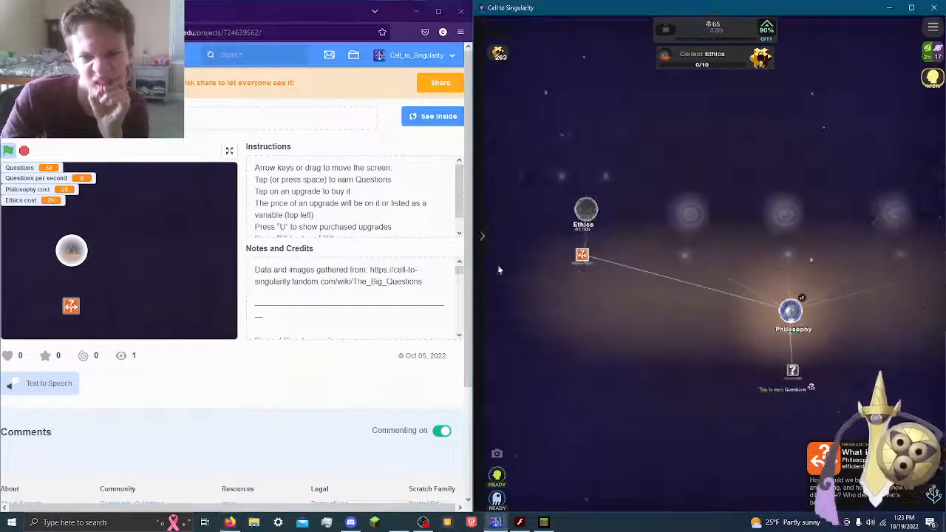
# Step: Bring the Scratch remake full-screen beside the running Cell to Singularity game
pyautogui.click(488, 24)
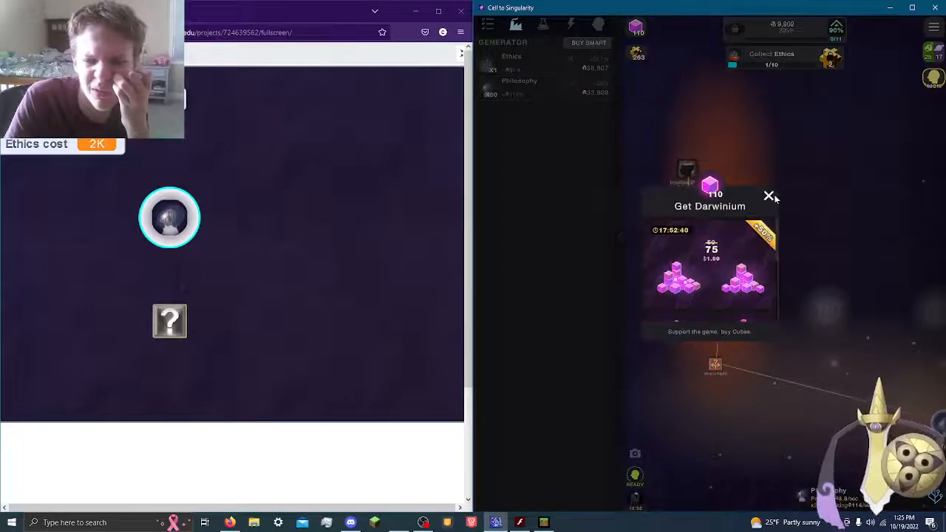
# Step: Dismiss the Darwinium offer and return to the generator list showing Ethics and Philosophy
pyautogui.click(768, 197)
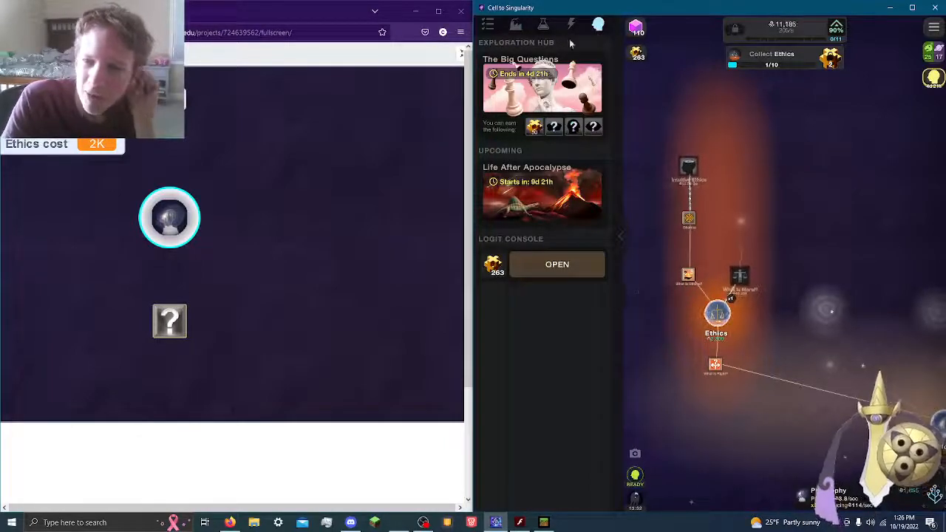
pyautogui.click(571, 24)
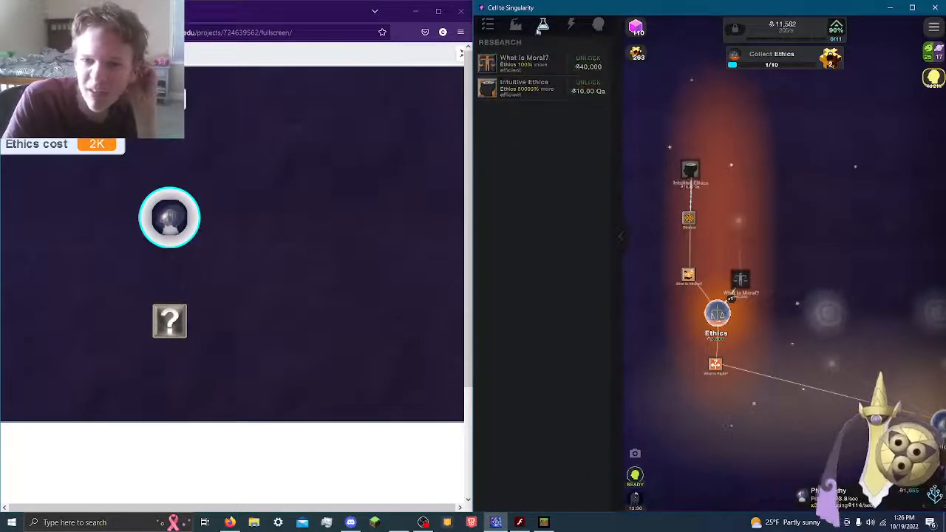
pyautogui.click(516, 23)
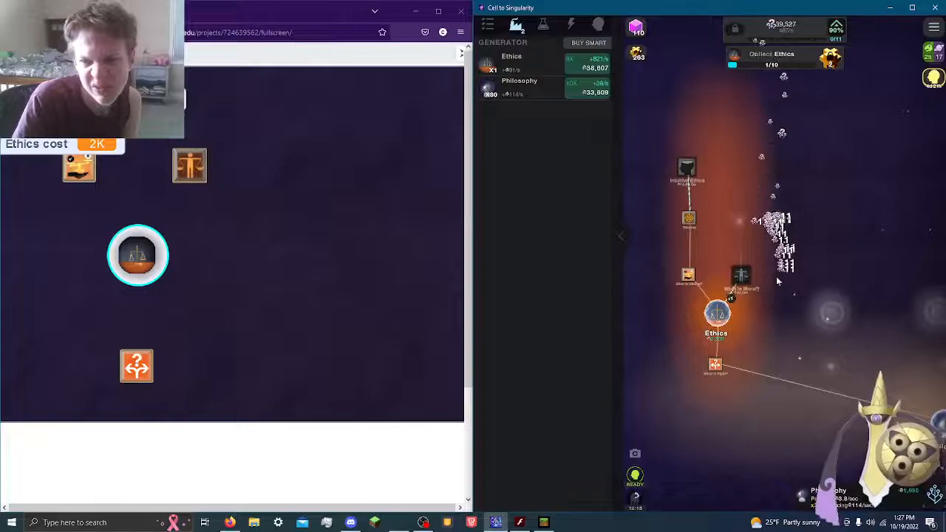
# Step: Buy another upgrade on the Scratch stage while Ethics production climbs
pyautogui.click(742, 278)
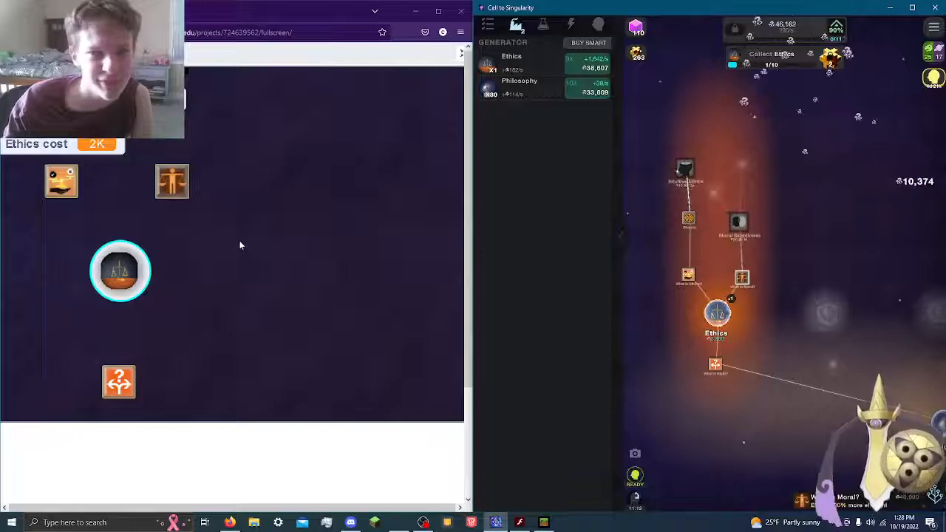
# Step: Buy two more Ethics in the Scratch game, raising its cost to 6.09K
pyautogui.click(121, 270)
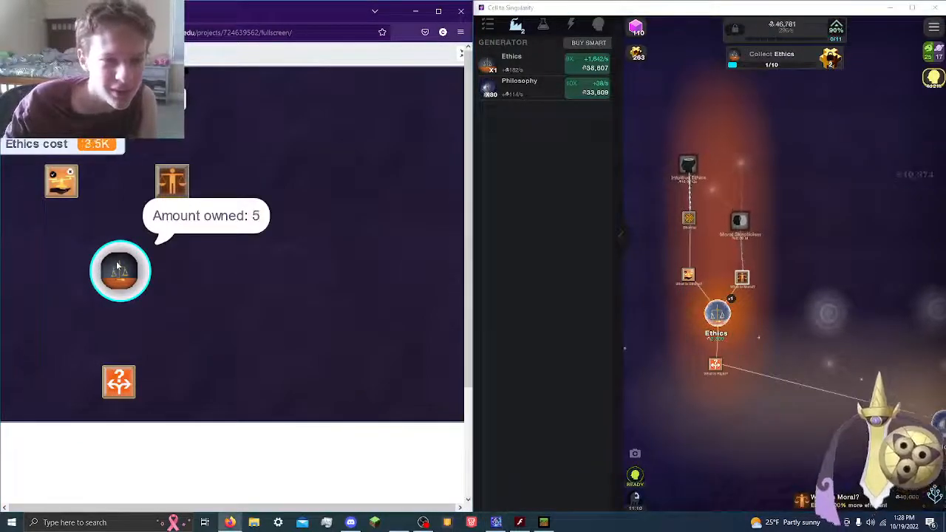
pyautogui.click(121, 269)
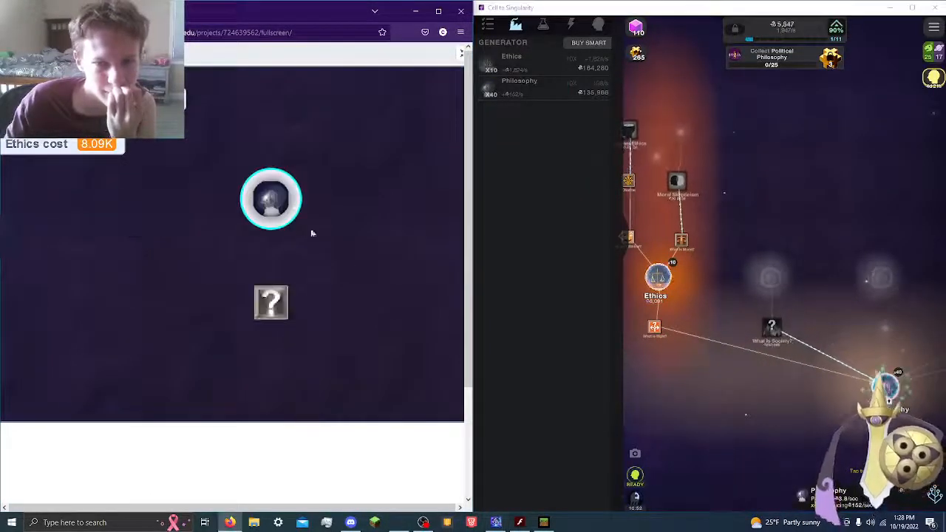
pyautogui.moveTo(271, 198)
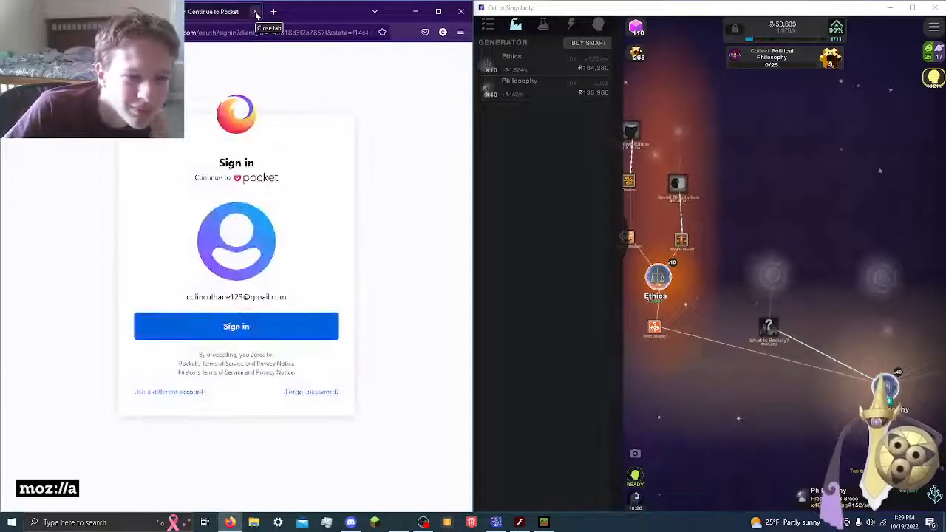
# Step: Sign in to Pocket with the existing Firefox account
pyautogui.click(236, 327)
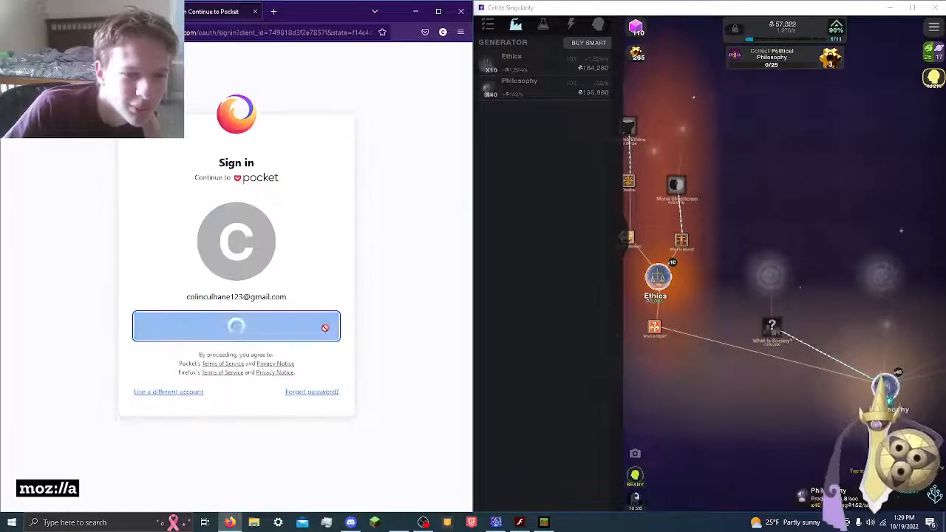
pyautogui.click(236, 327)
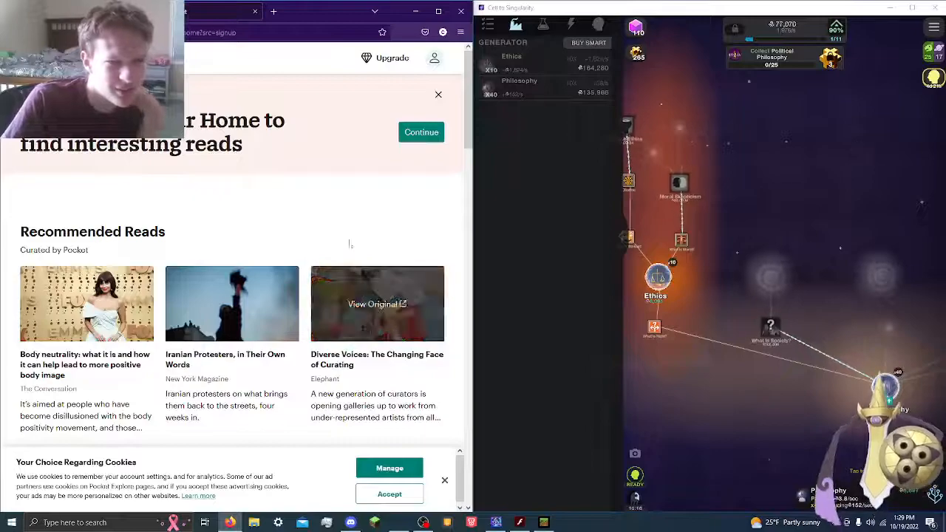
# Step: Browse Pocket's Recommended Reads and switch back to the Scratch editor tab
pyautogui.scroll(-3)
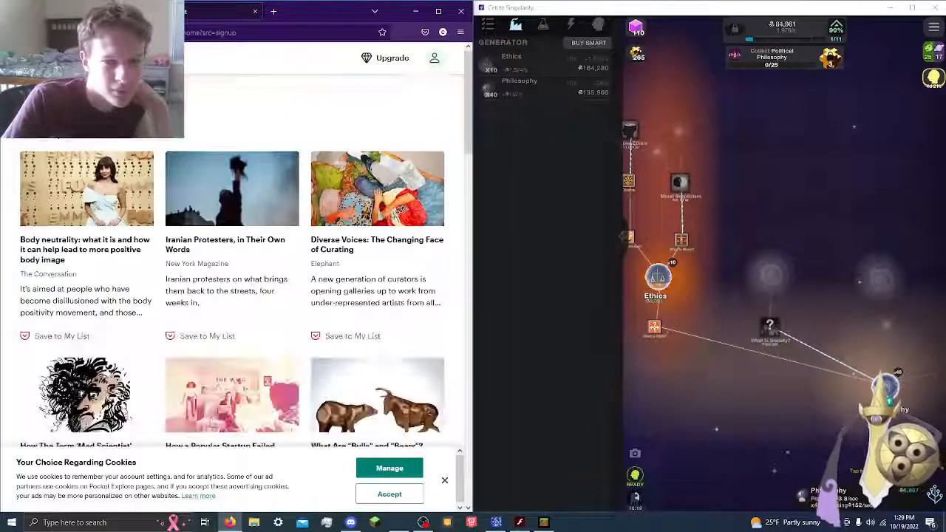
pyautogui.scroll(-3)
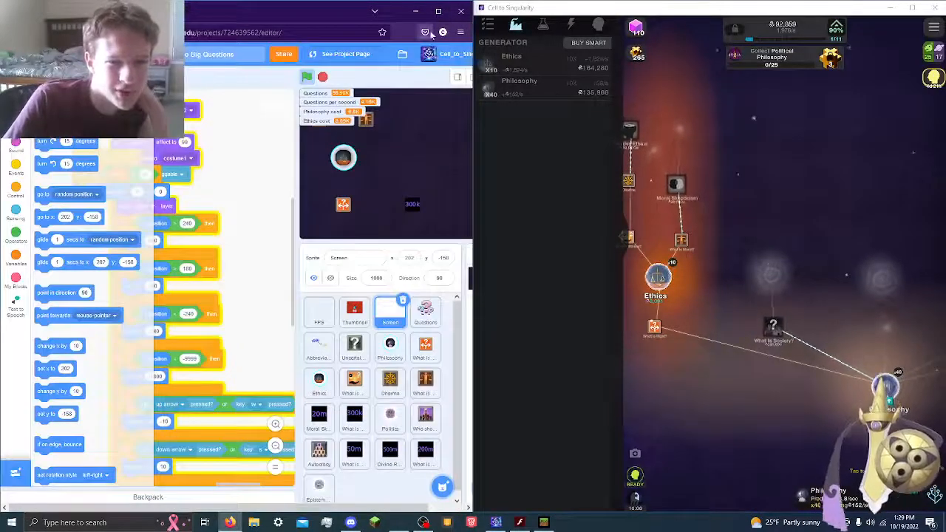
pyautogui.click(427, 33)
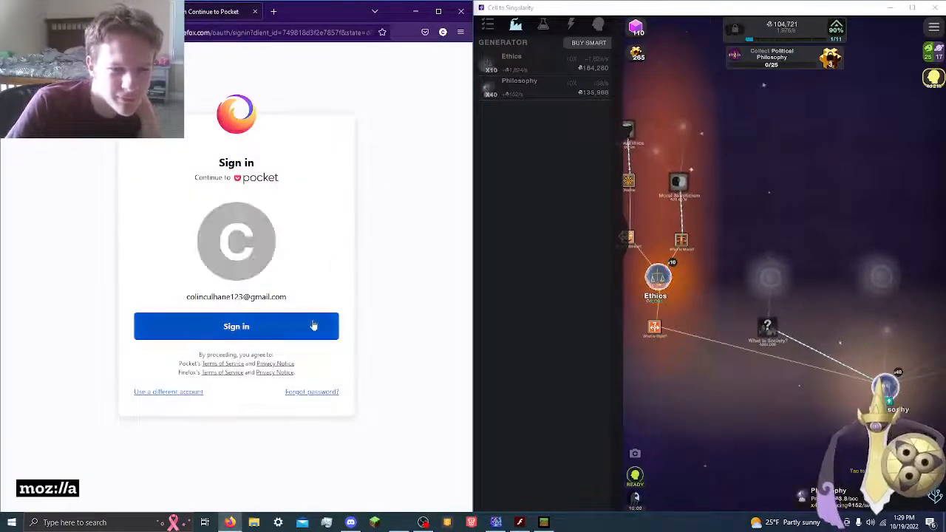
# Step: Sign in to Pocket again and choose an option from the account avatar menu
pyautogui.click(237, 327)
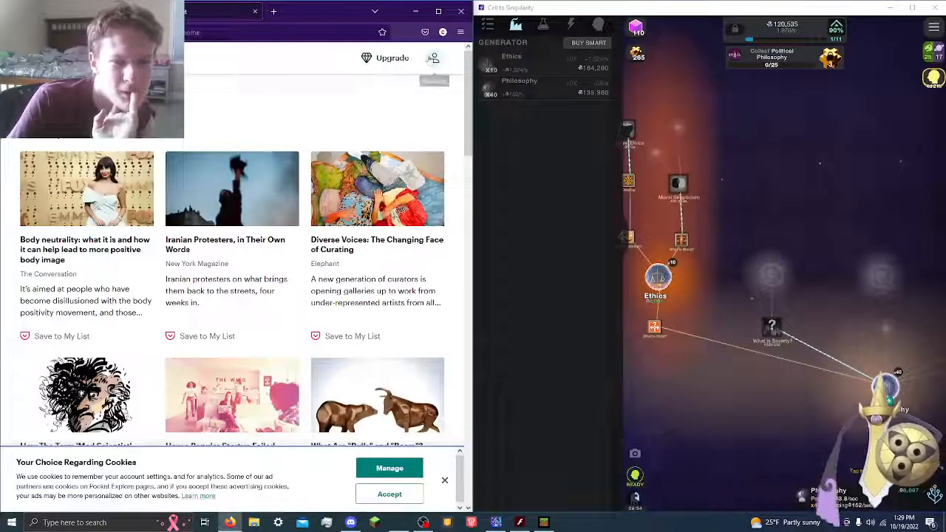
pyautogui.click(435, 58)
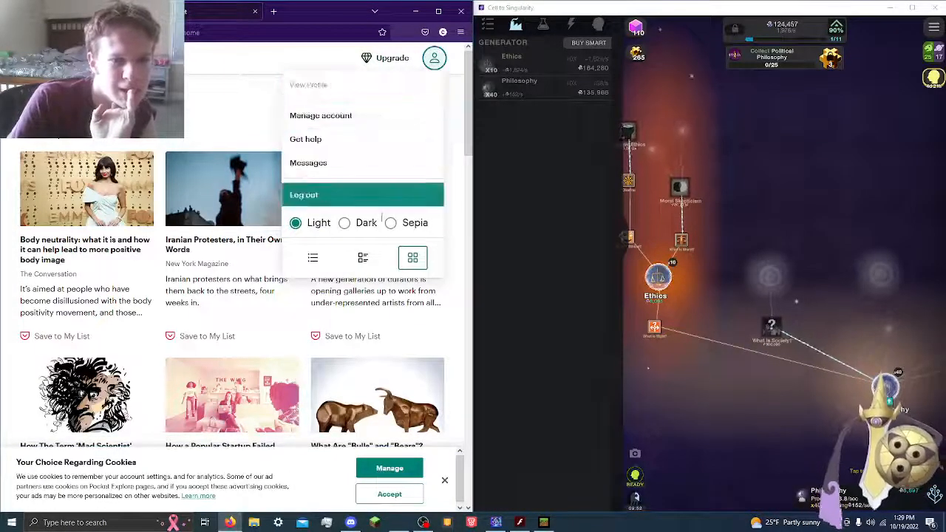
pyautogui.click(390, 221)
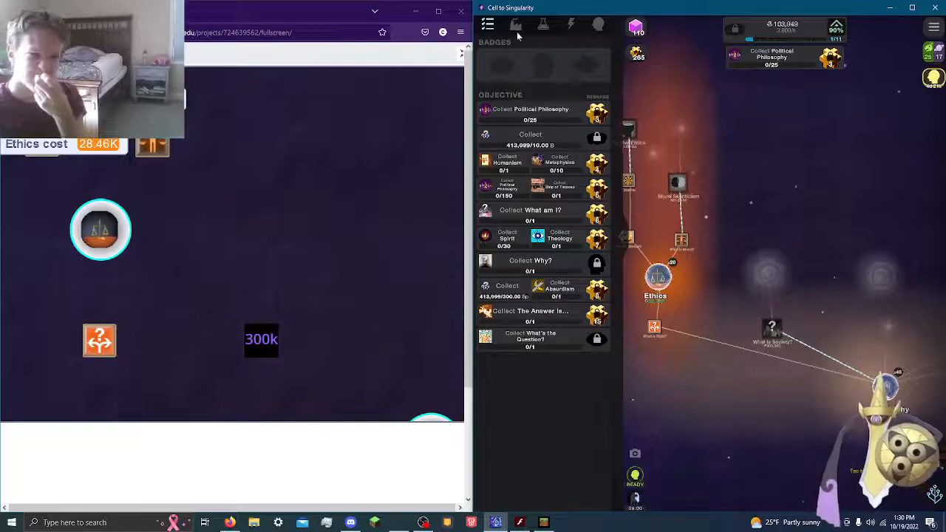
# Step: Return Cell to Singularity to its generator list after reviewing the objectives
pyautogui.click(516, 24)
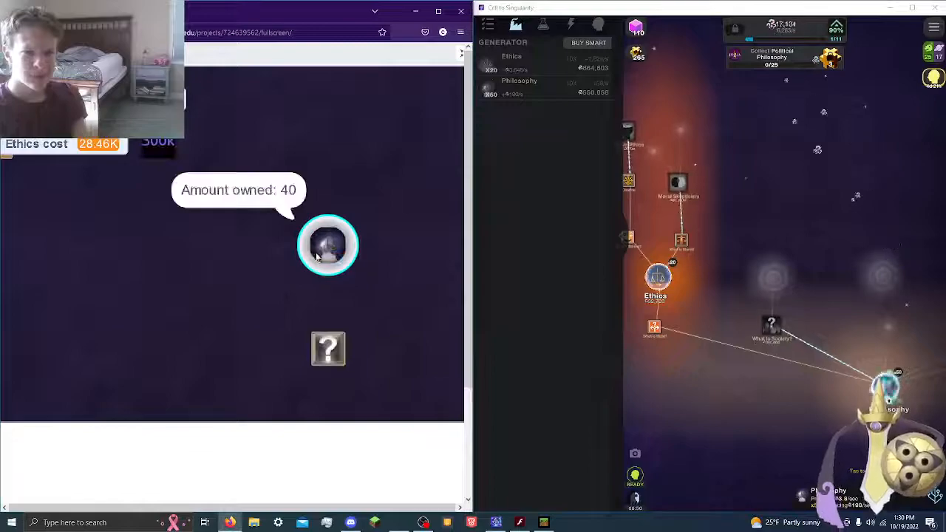
# Step: Buy more of the owned generator until Politics unlocks at 172.5K
pyautogui.click(328, 245)
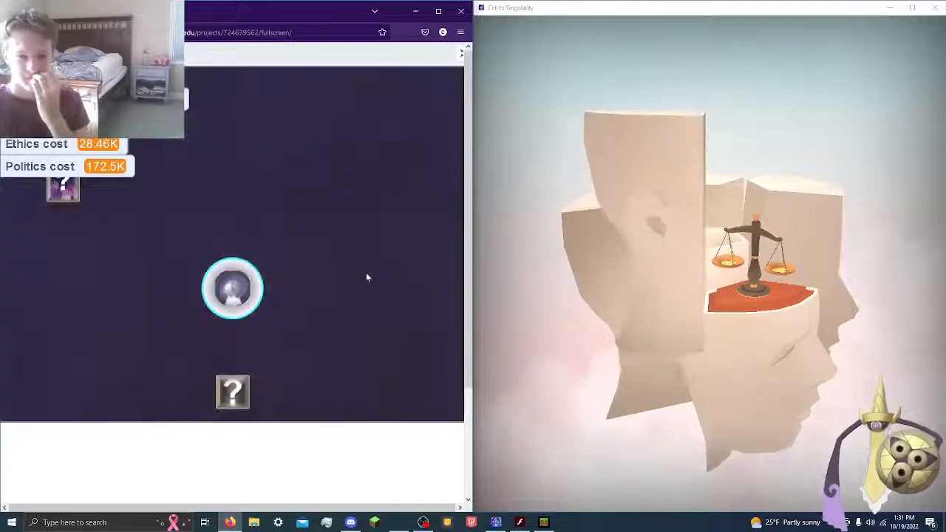
# Step: Return to the tech tree after the Political Philosophy unlock animation
pyautogui.click(234, 288)
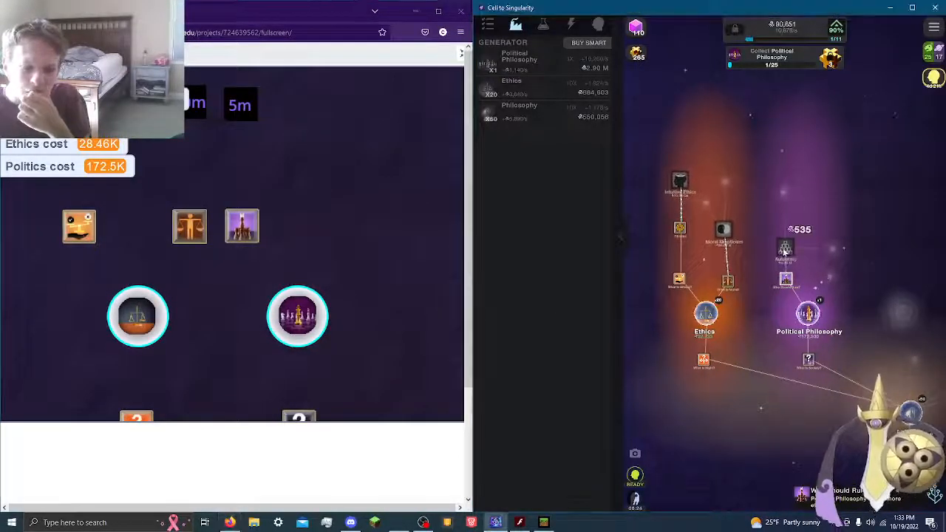
# Step: Buy a Politics generator on the playfield, raising its cost to 228.13K
pyautogui.click(786, 249)
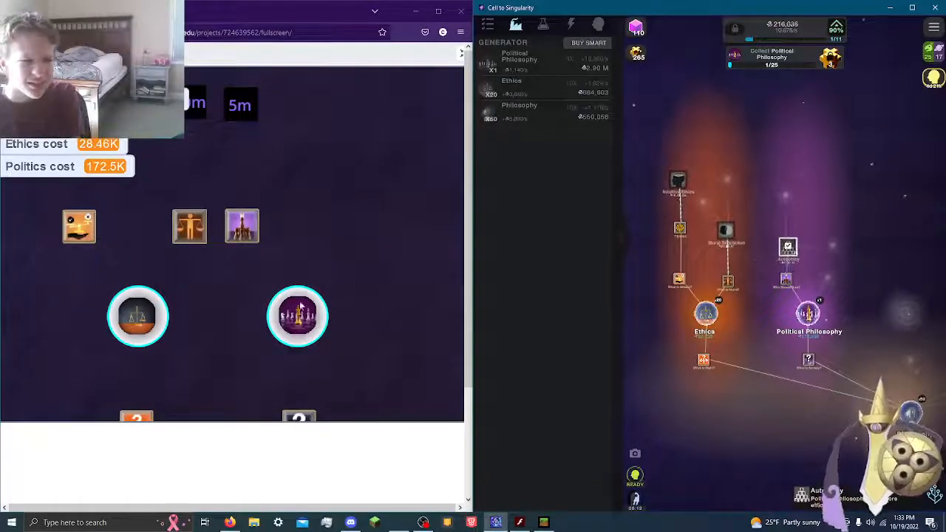
pyautogui.click(297, 317)
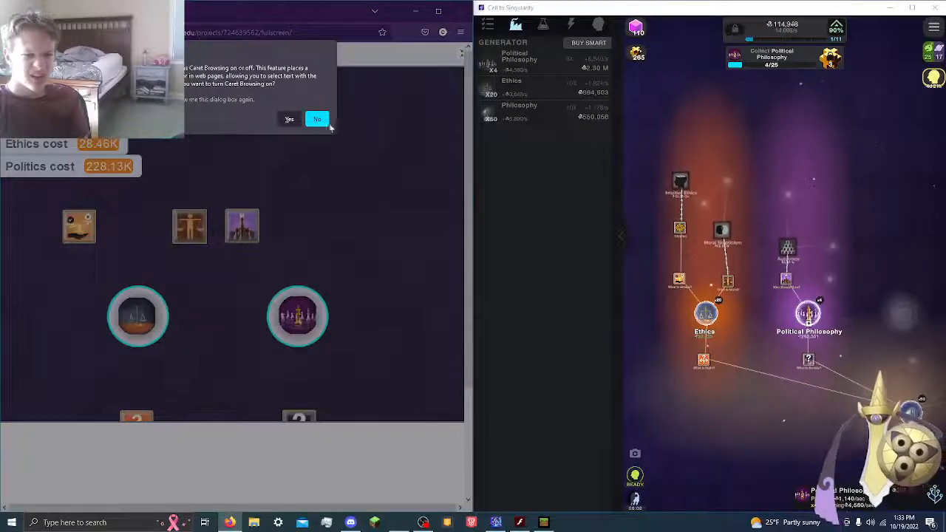
# Step: Decline caret browsing, stay on the page, and buy a fifth Politics generator (next costs 301.7K)
pyautogui.click(317, 118)
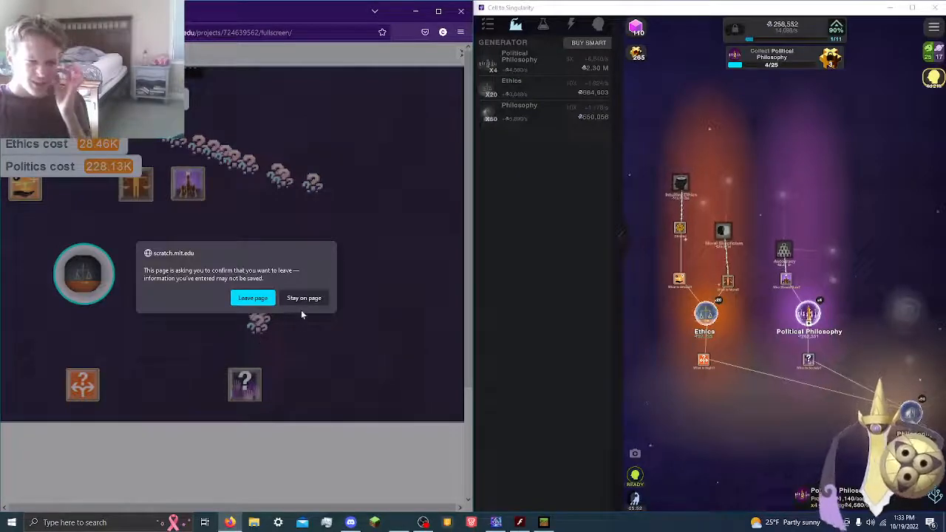
pyautogui.click(303, 298)
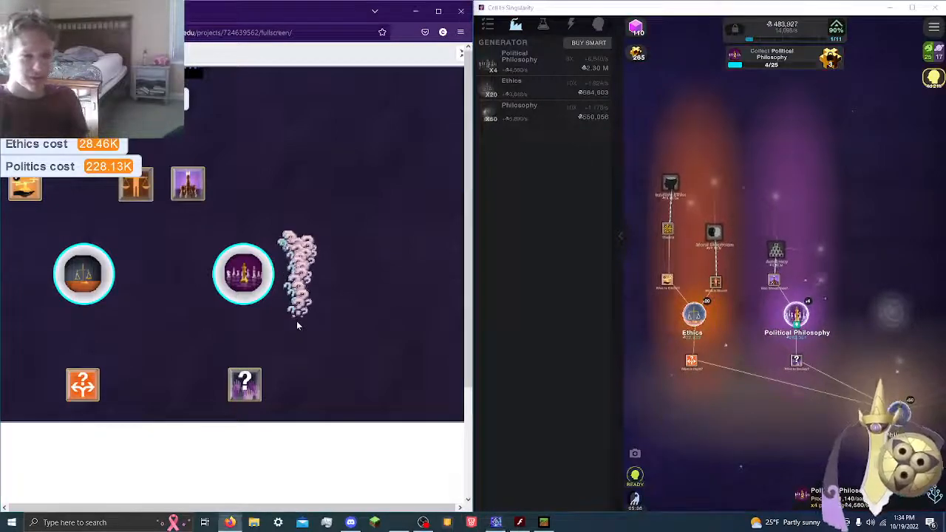
pyautogui.click(244, 274)
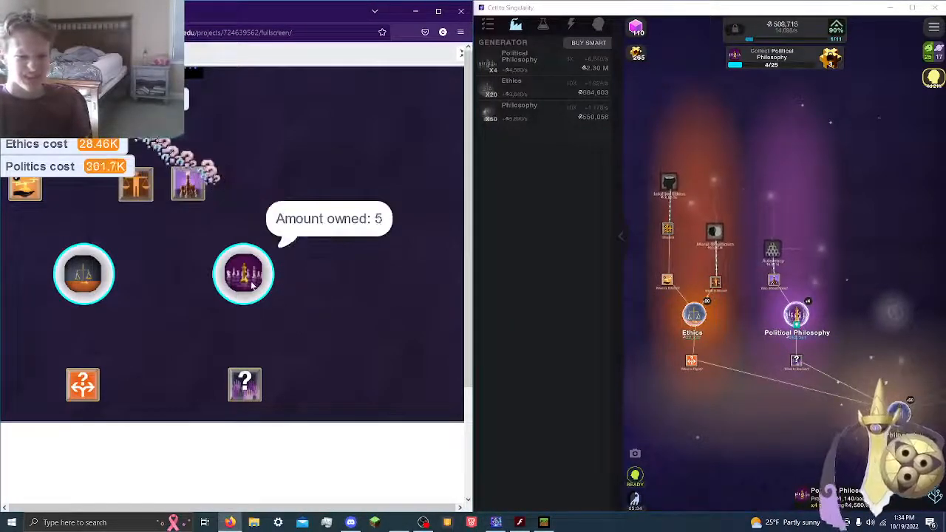